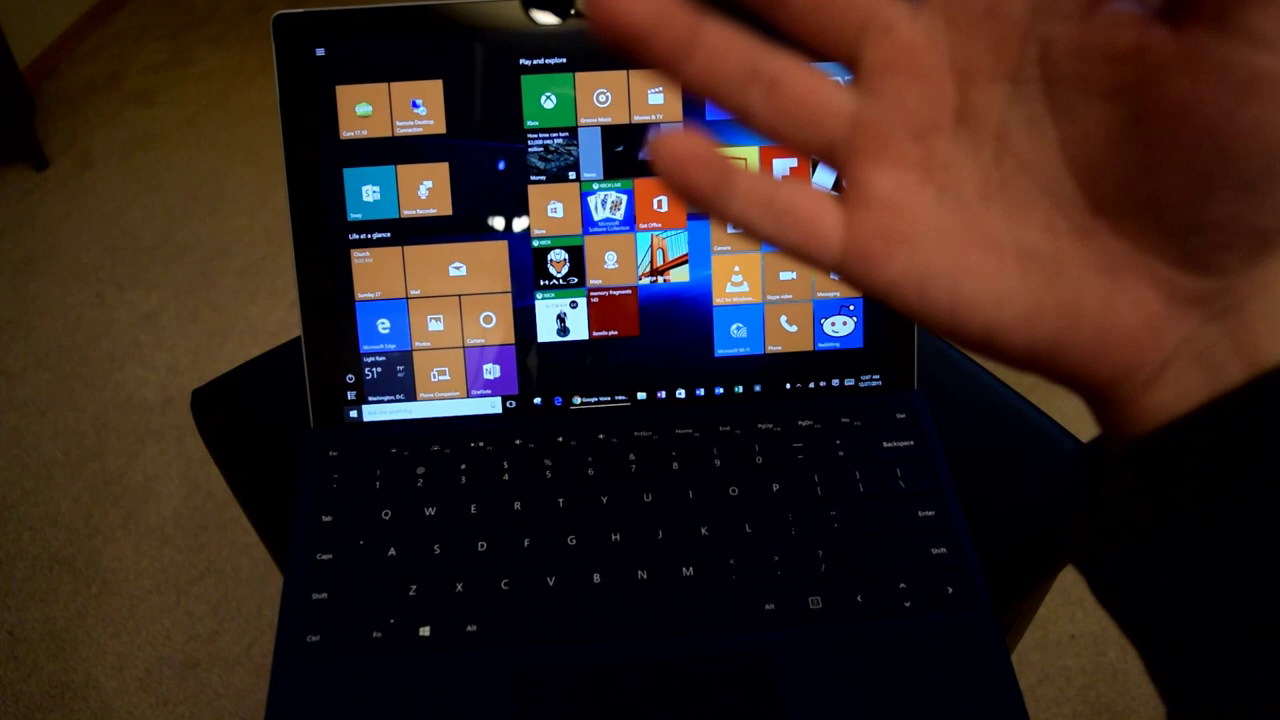
# Launch the Xbox app from its Start menu tile, bringing up the green splash screen
pyautogui.click(543, 98)
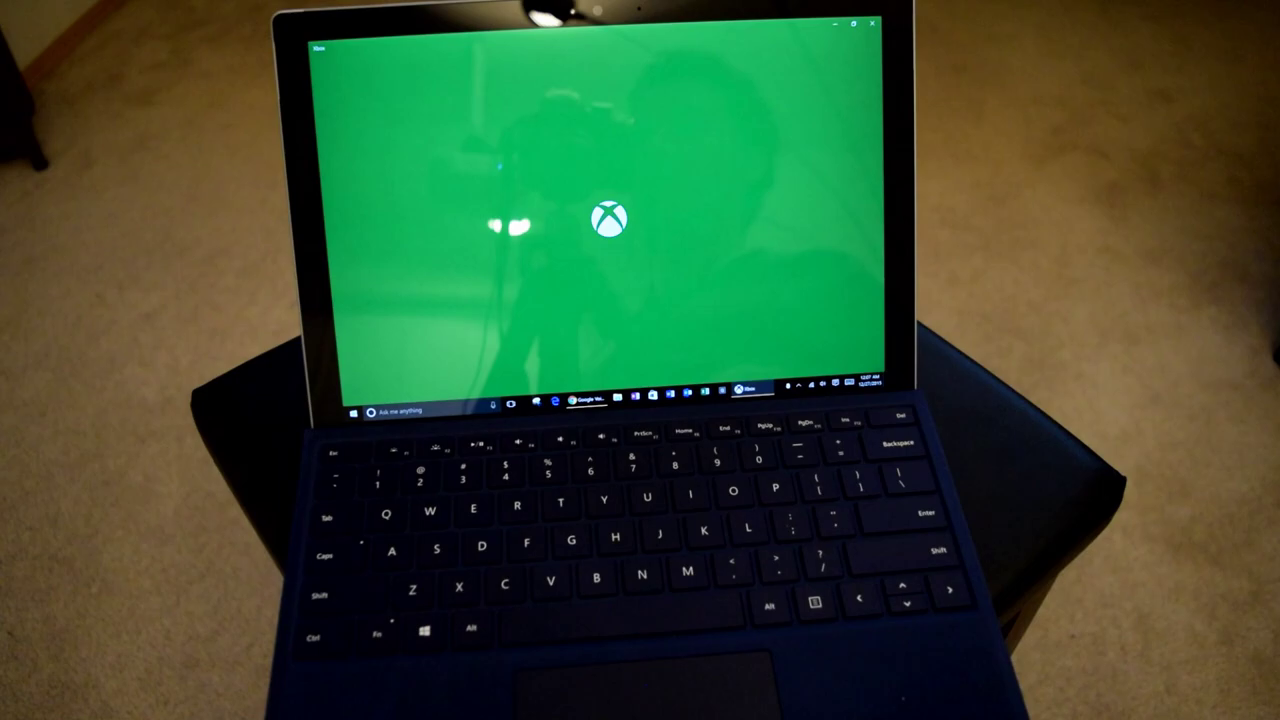